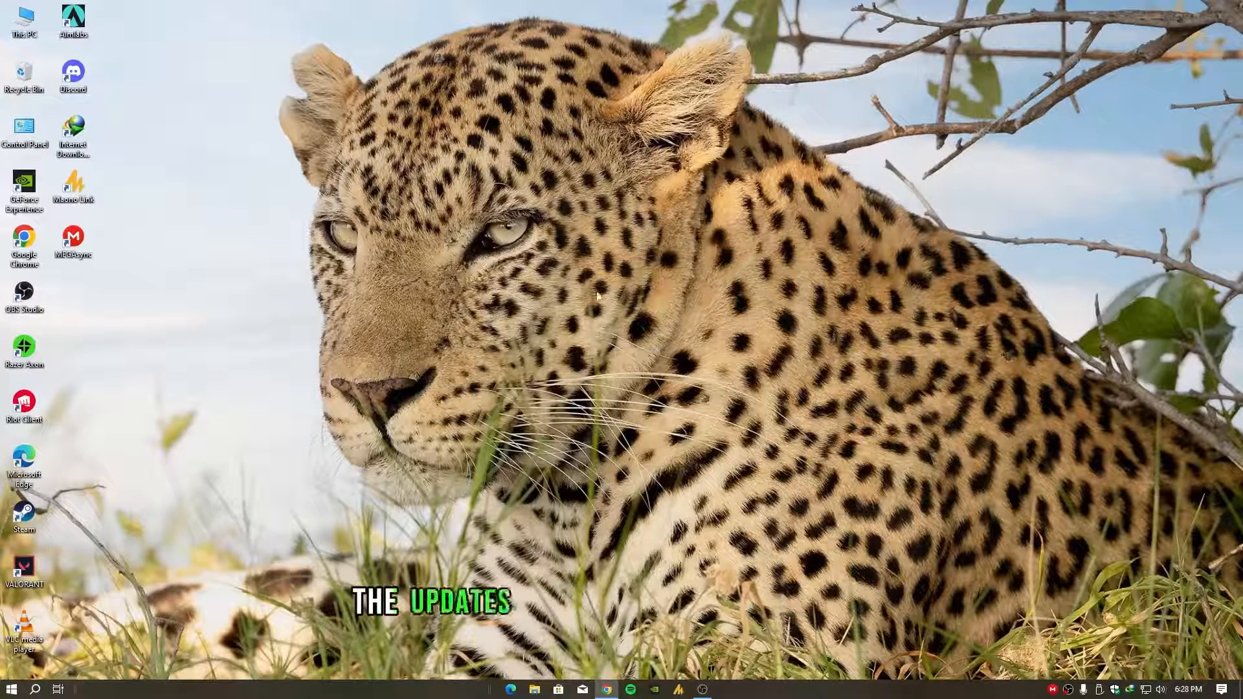
mouse_move(675, 264)
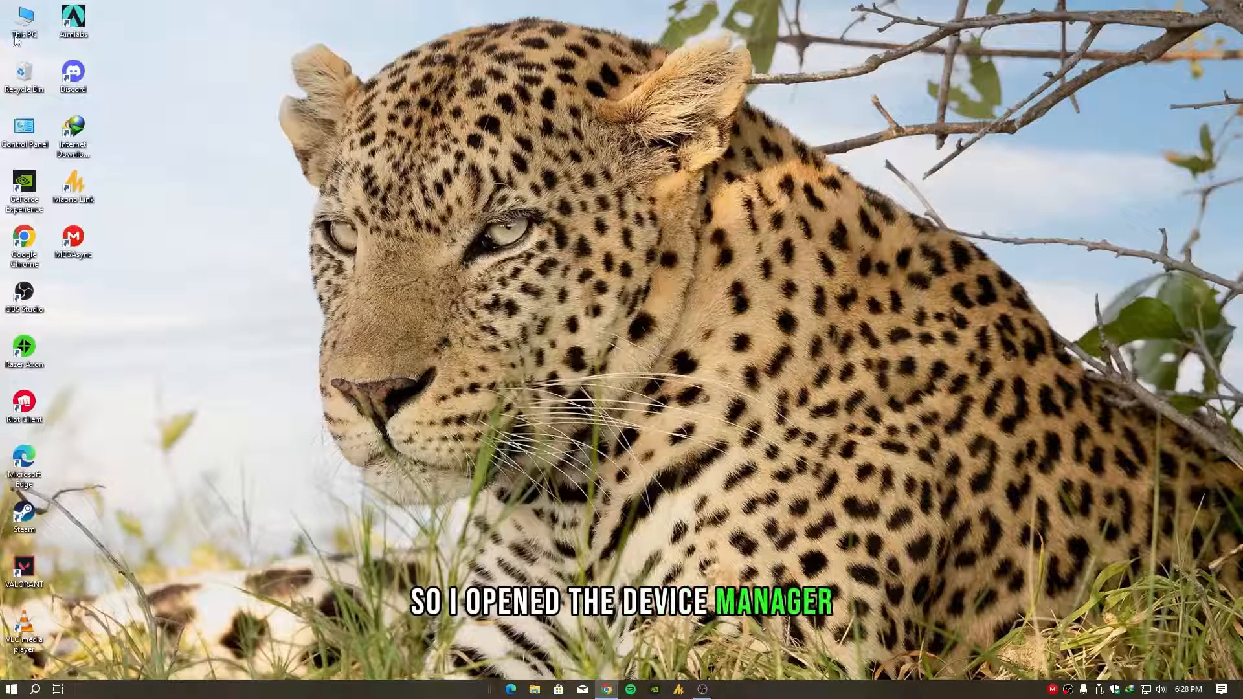
- Reach Device Manager through This PC's Properties and the About page's related settings
right_click(24, 17)
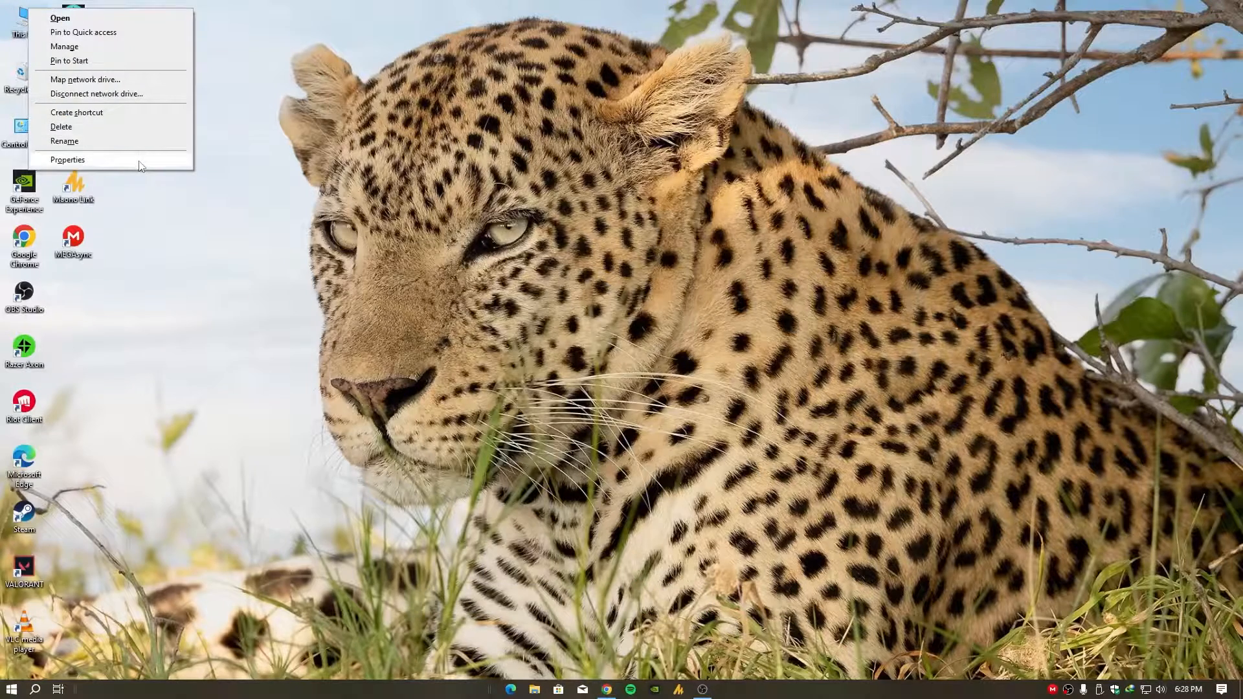
left_click(68, 159)
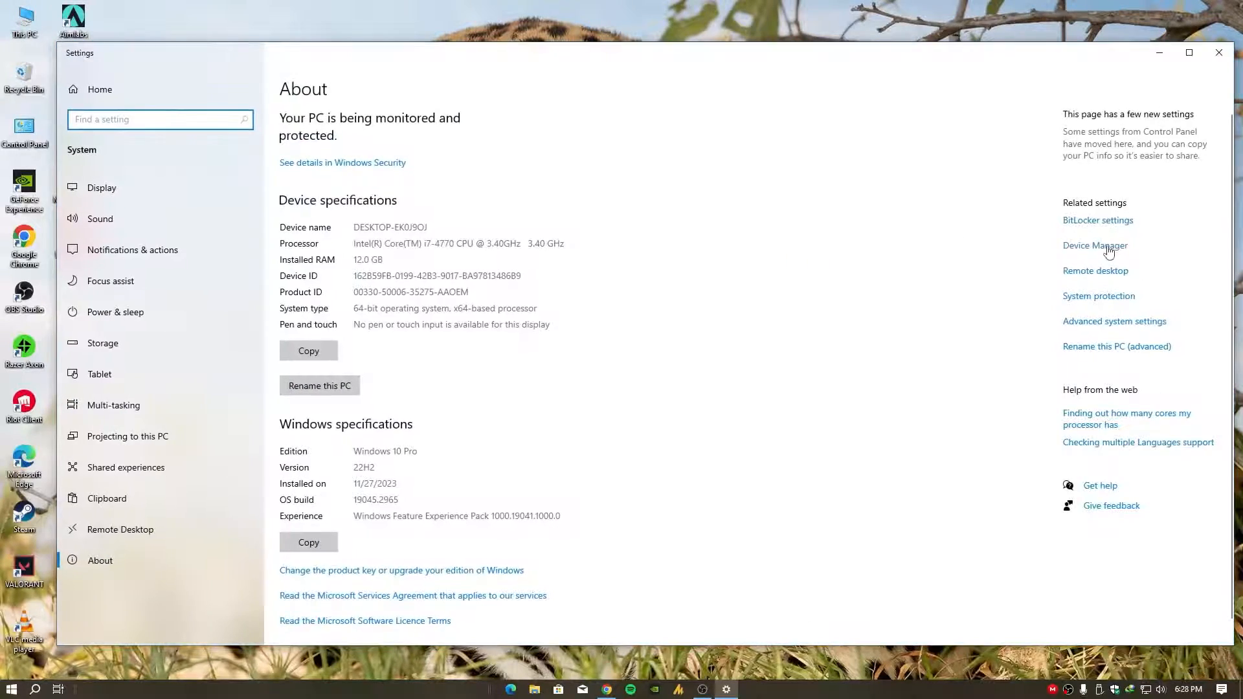
left_click(1096, 246)
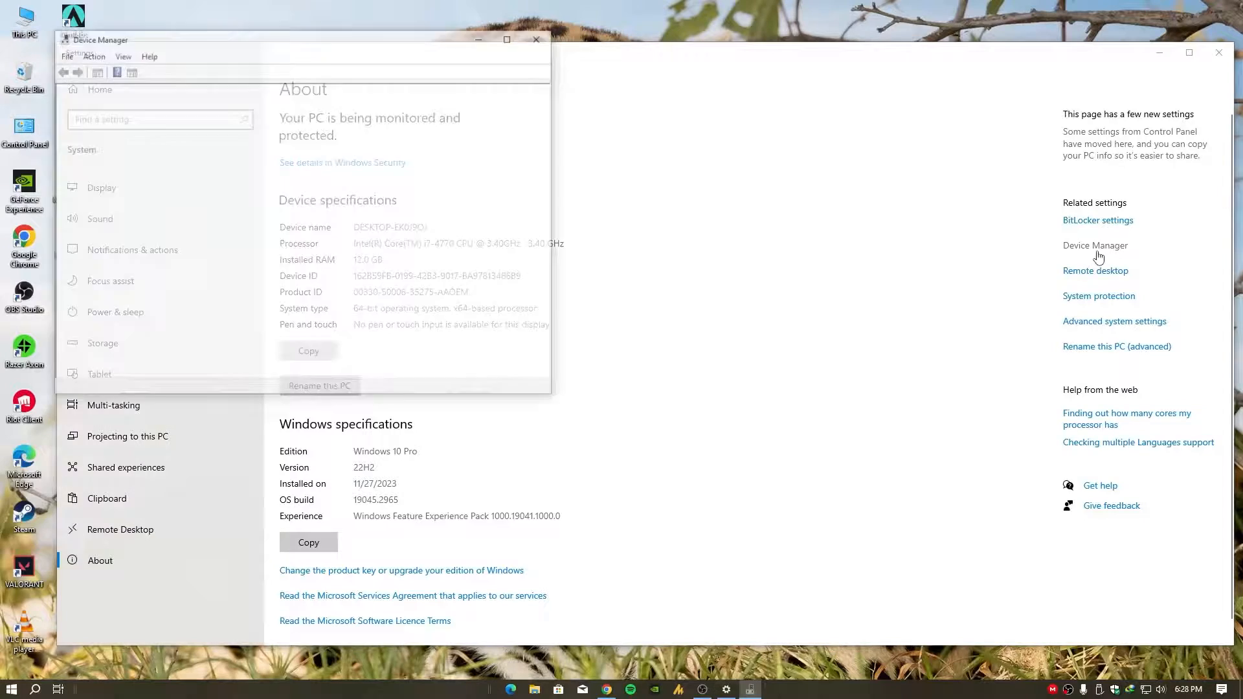
- Show the Properties of the NVIDIA GeForce GTX 1060 6GB under Display adapters
left_click(1096, 246)
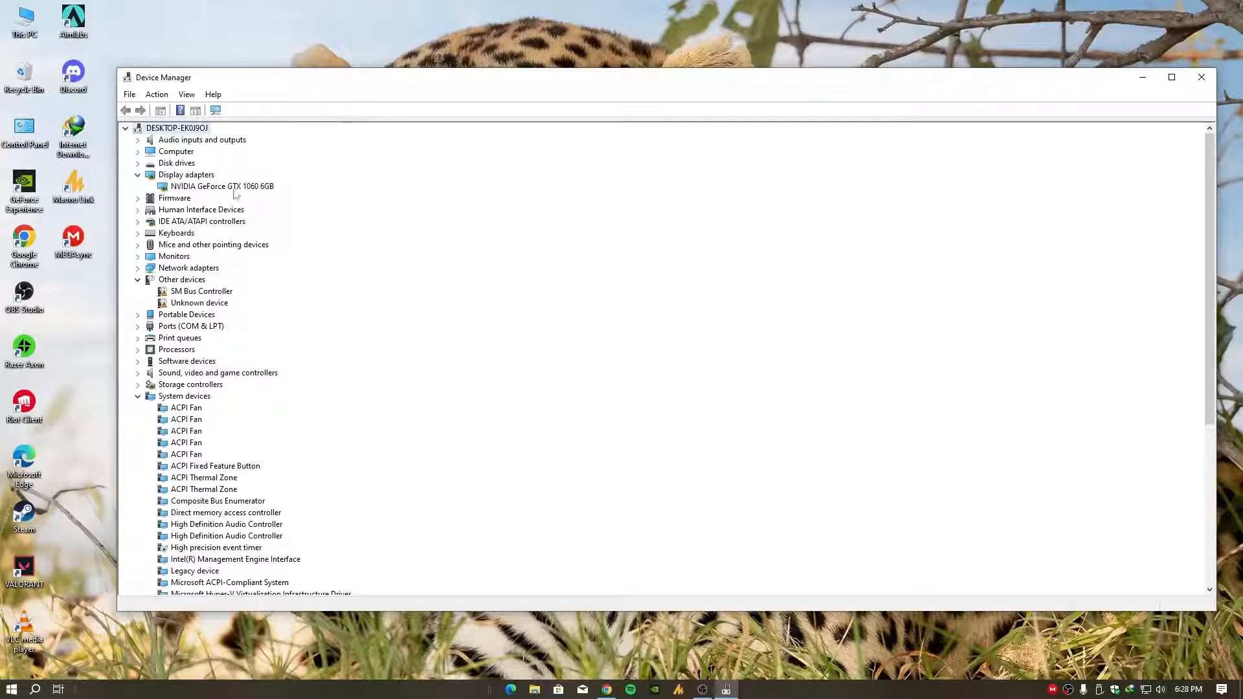
right_click(222, 187)
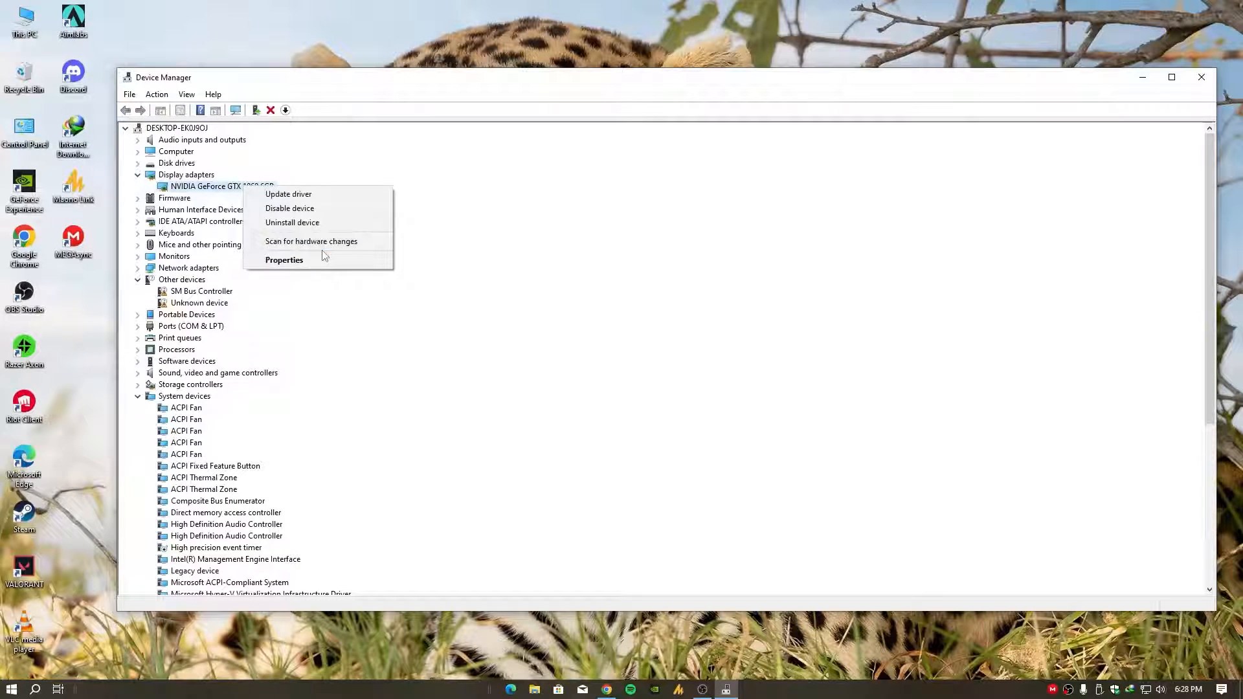
left_click(285, 259)
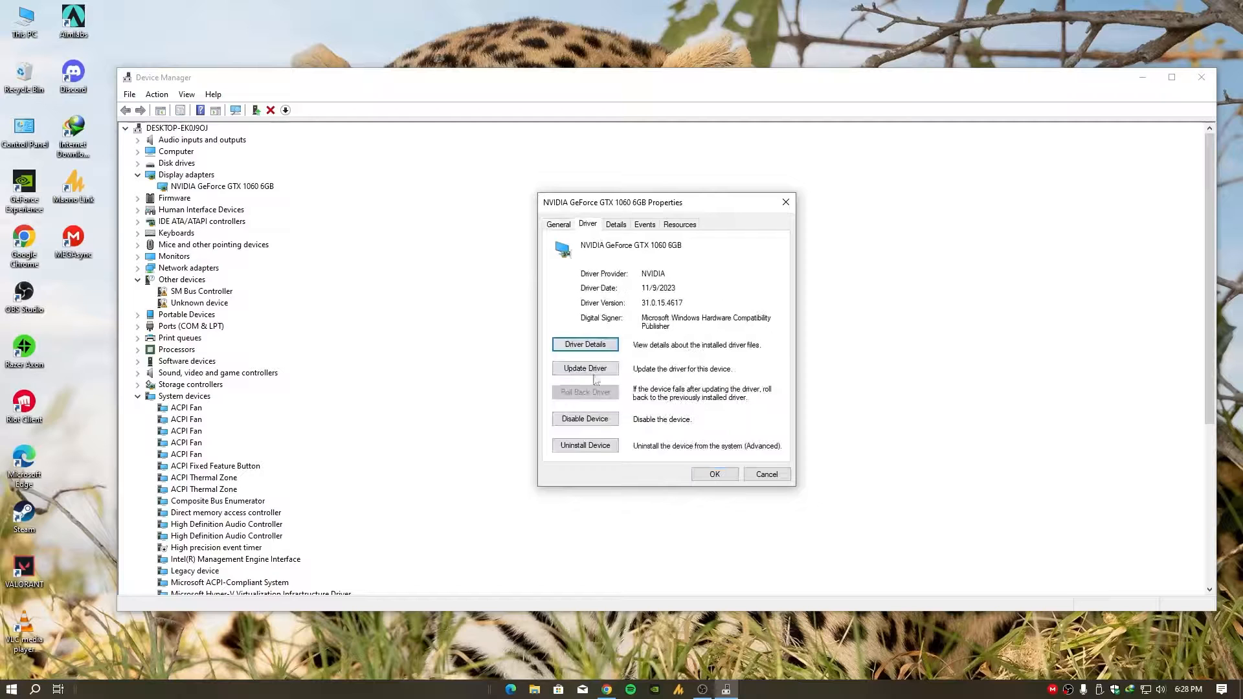
- Start Update Driver and choose to pick from the list of available drivers
left_click(585, 368)
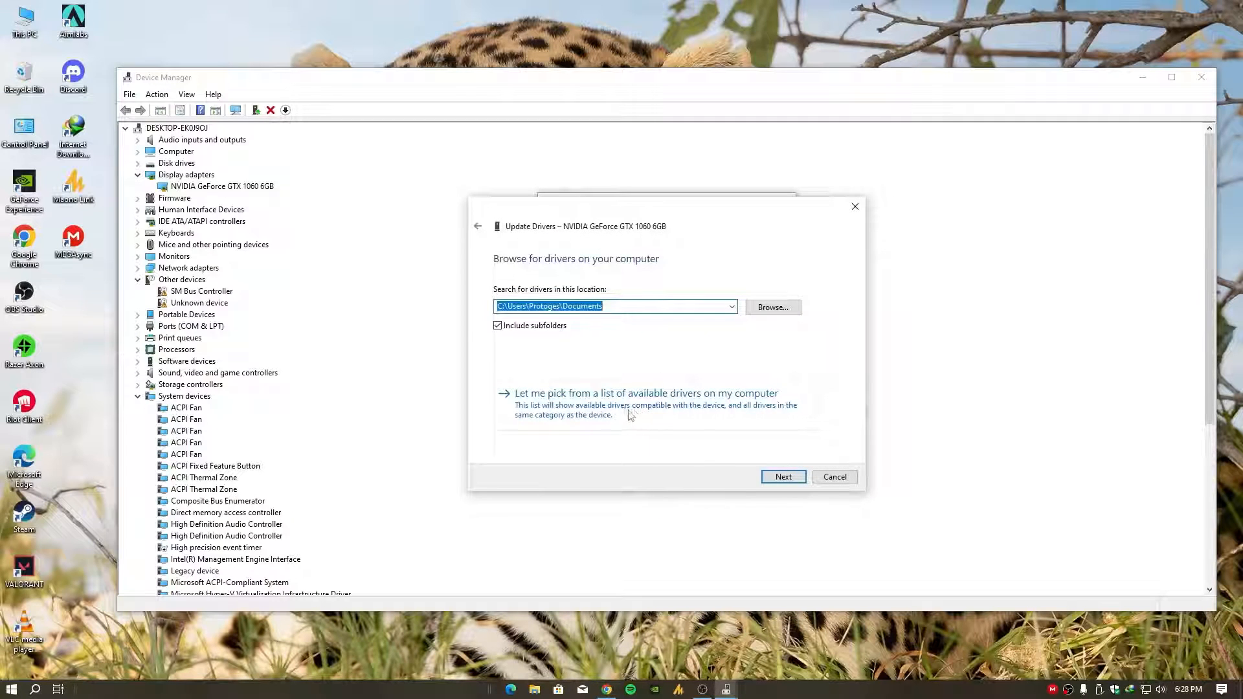
left_click(645, 394)
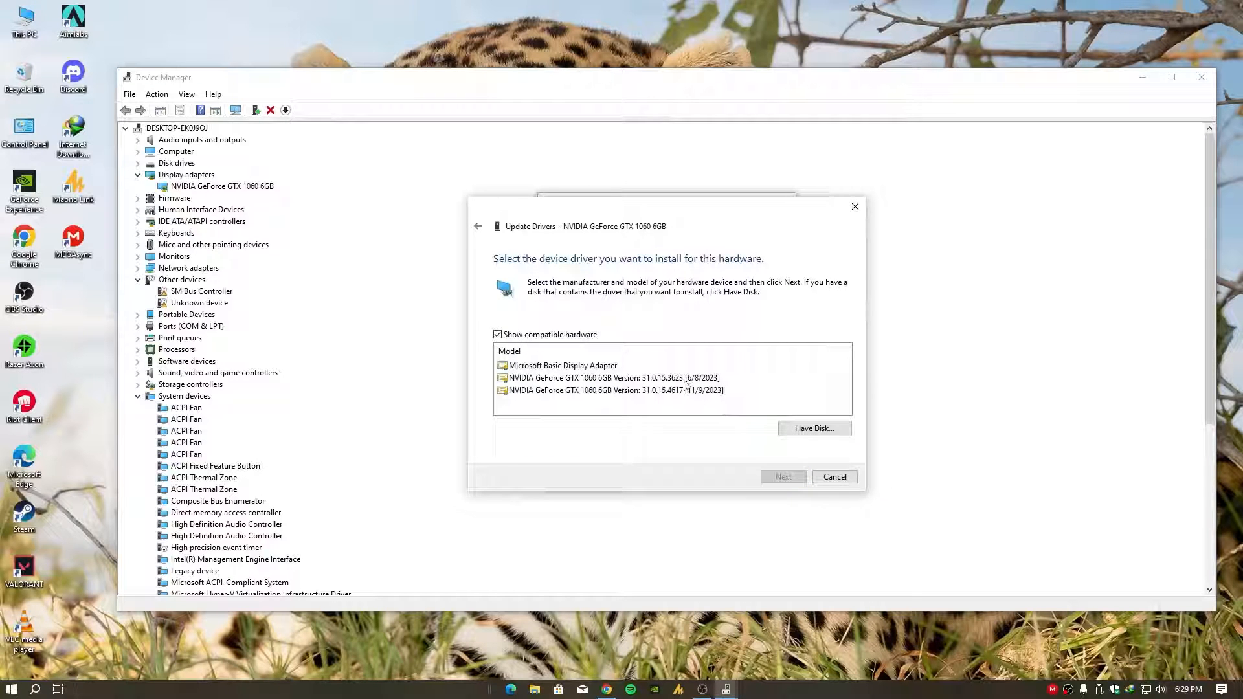
- Select driver version 31.0.15.4617 (11/9/2023) after comparing it with the older 3623 version
left_click(616, 391)
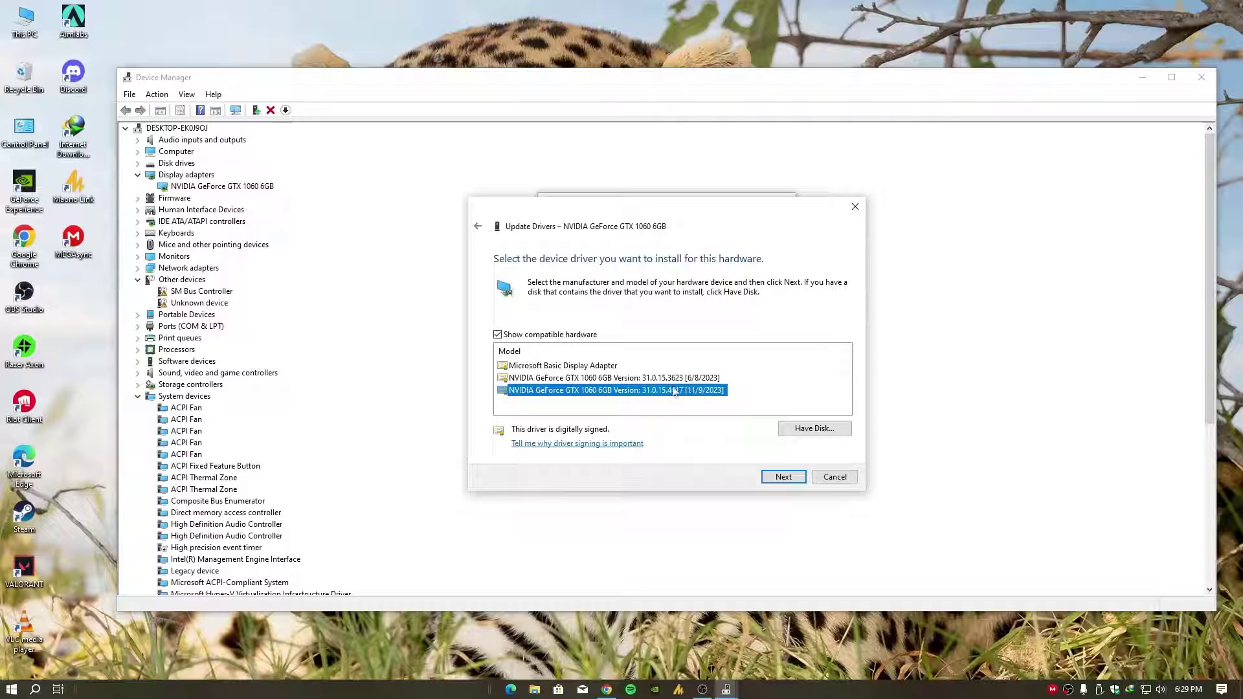
left_click(610, 378)
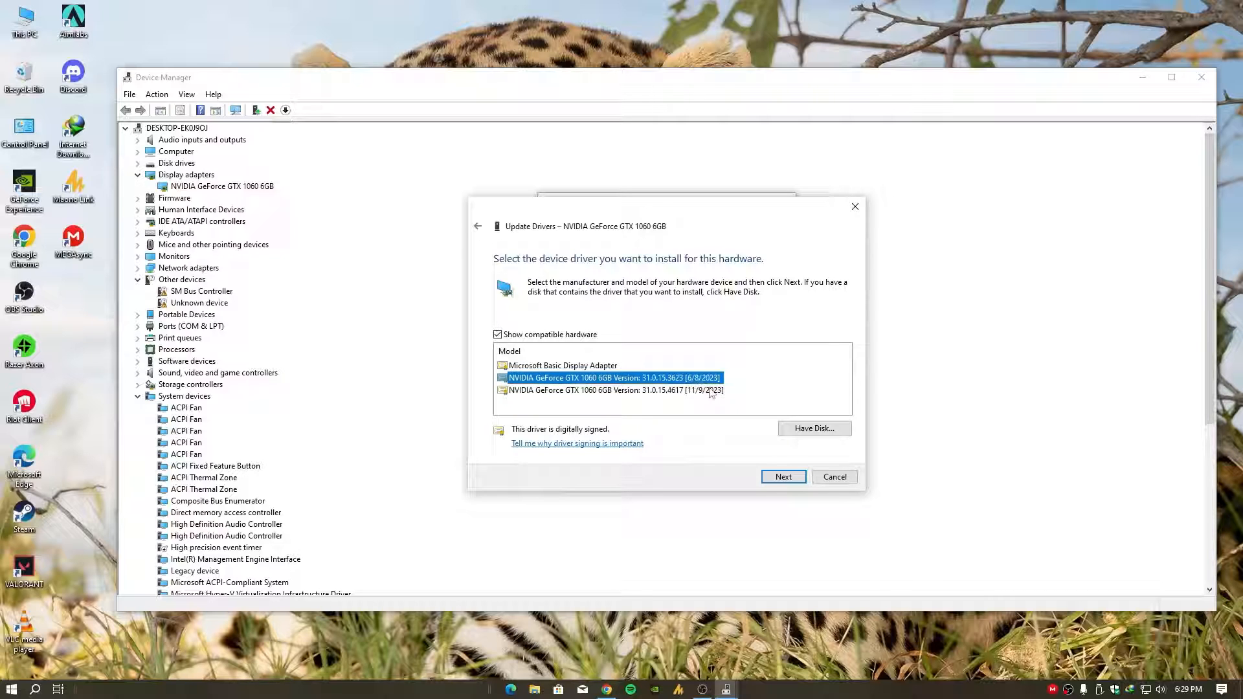
left_click(614, 391)
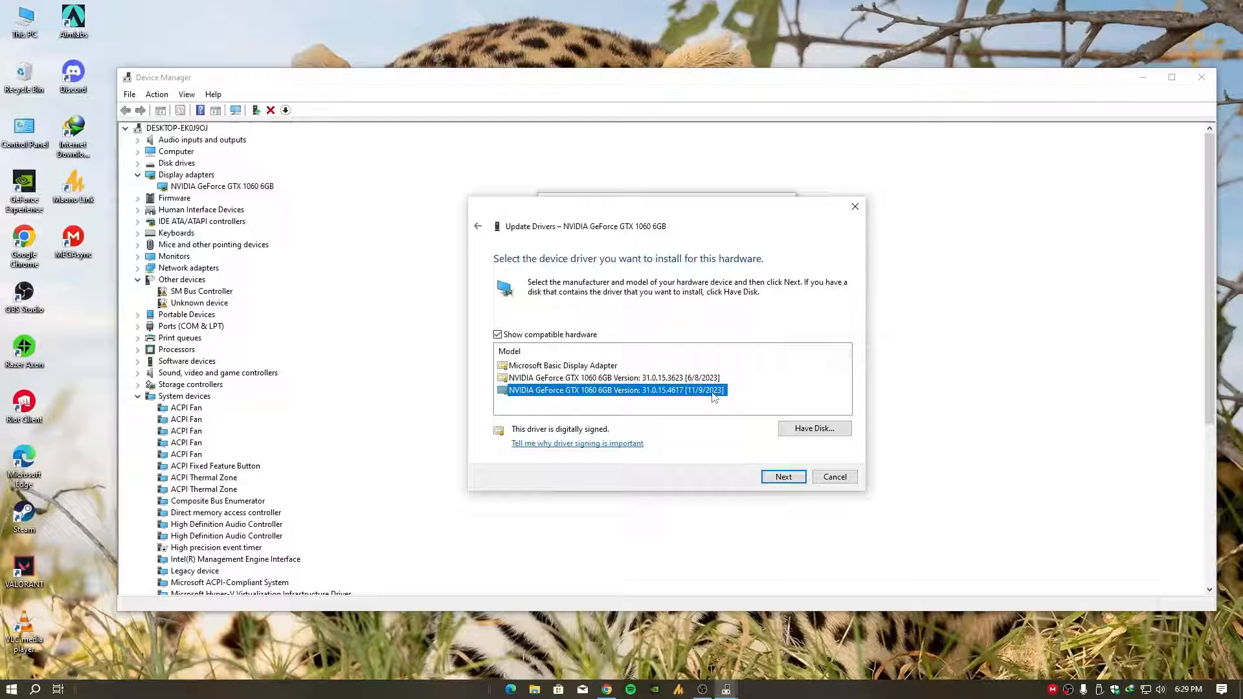
mouse_move(722, 391)
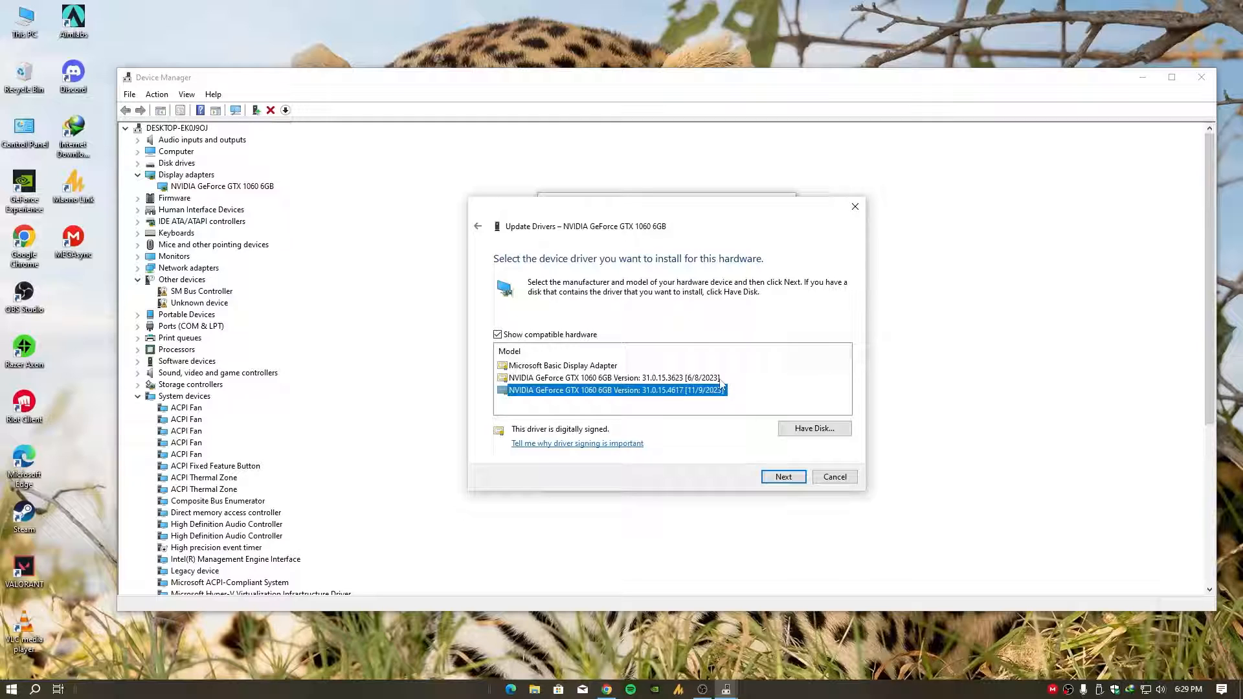
left_click(614, 378)
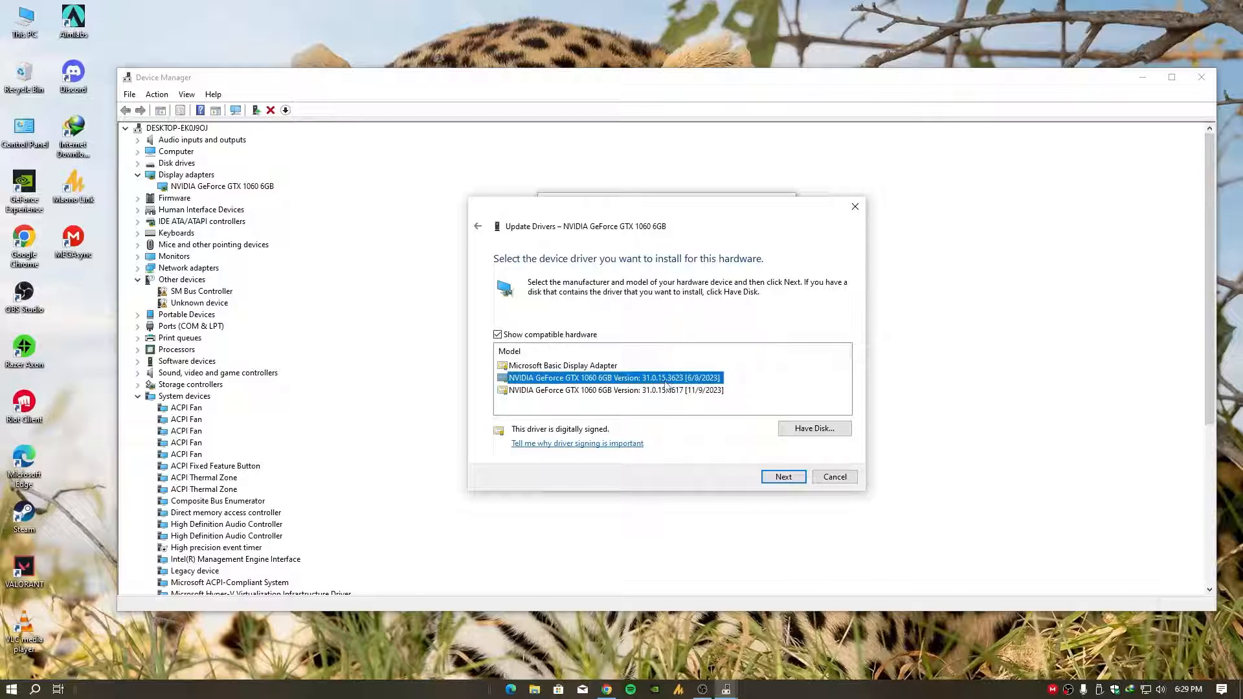
left_click(641, 390)
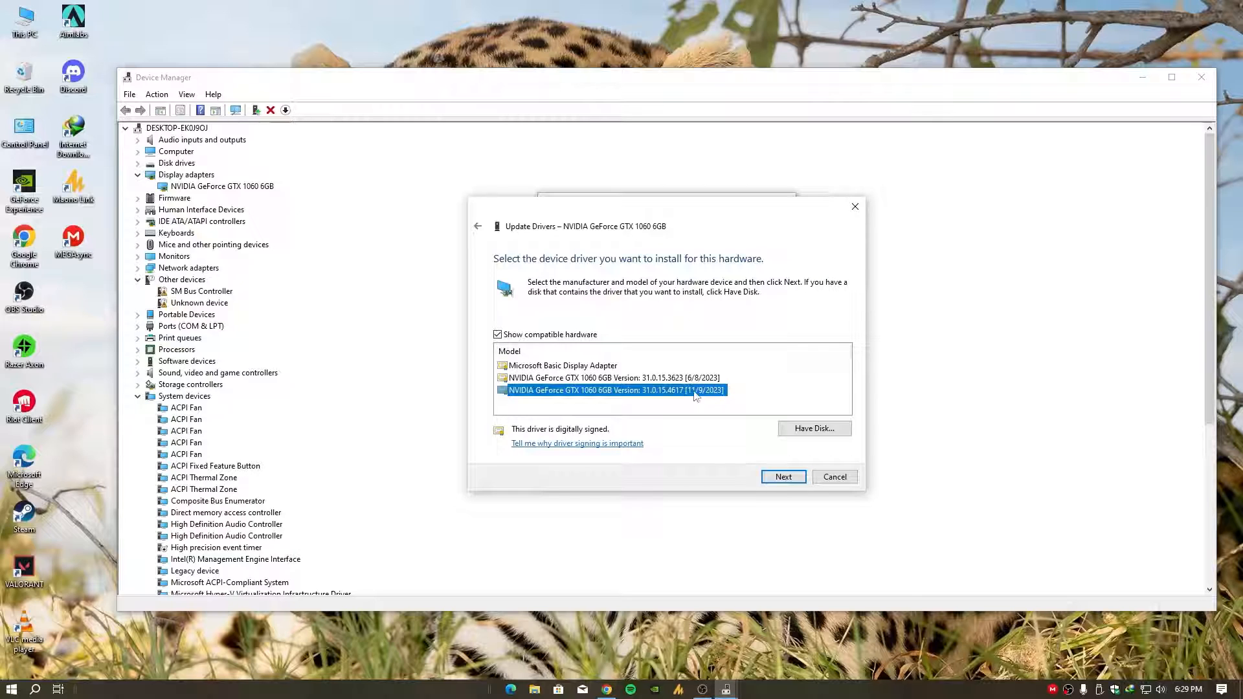
mouse_move(702, 396)
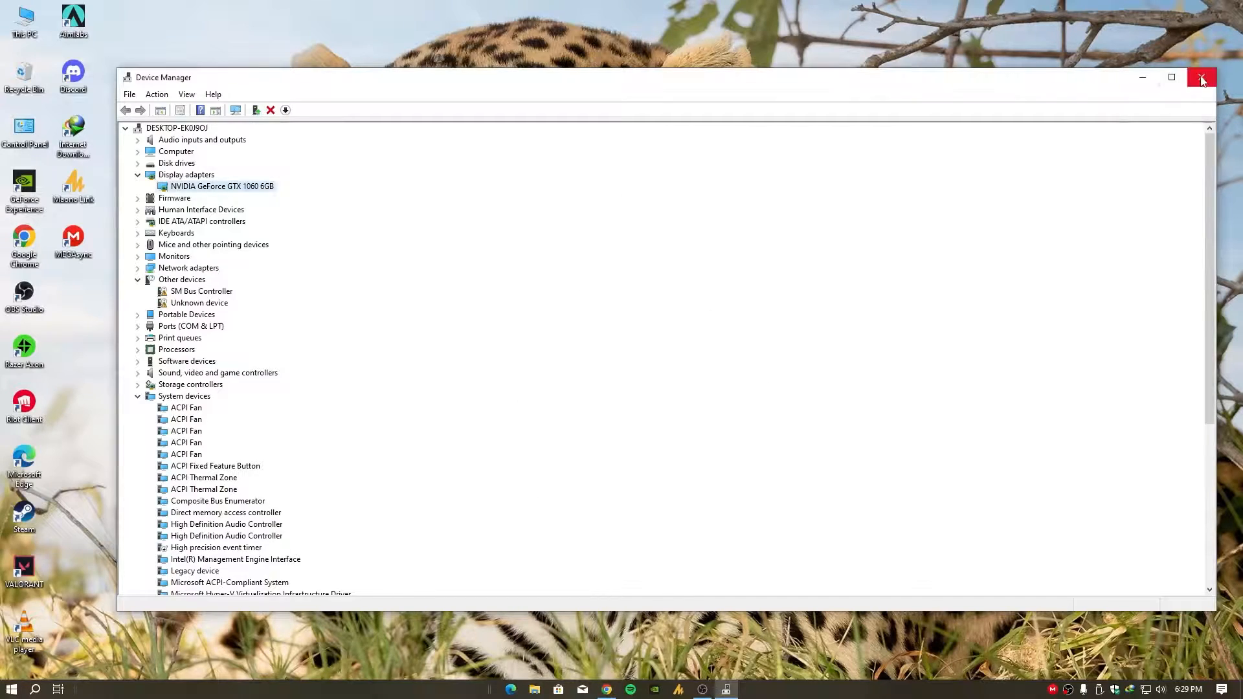
- Close Device Manager, returning to the Windows desktop
left_click(1201, 77)
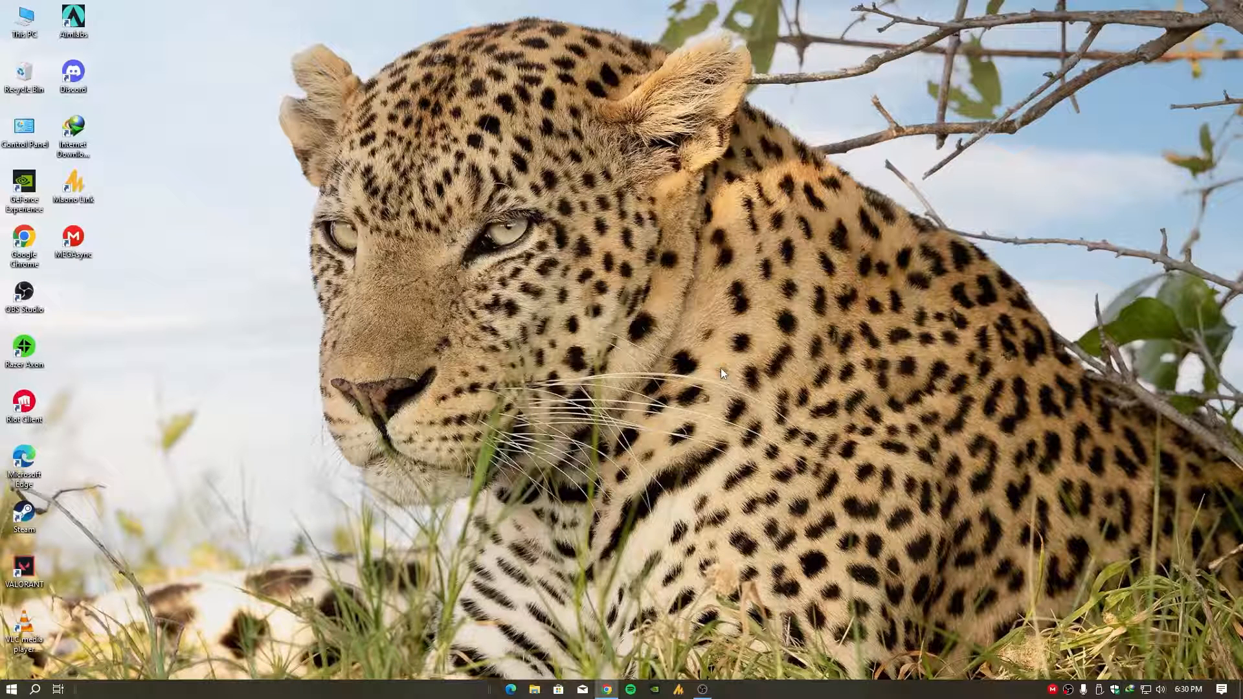
mouse_move(260, 470)
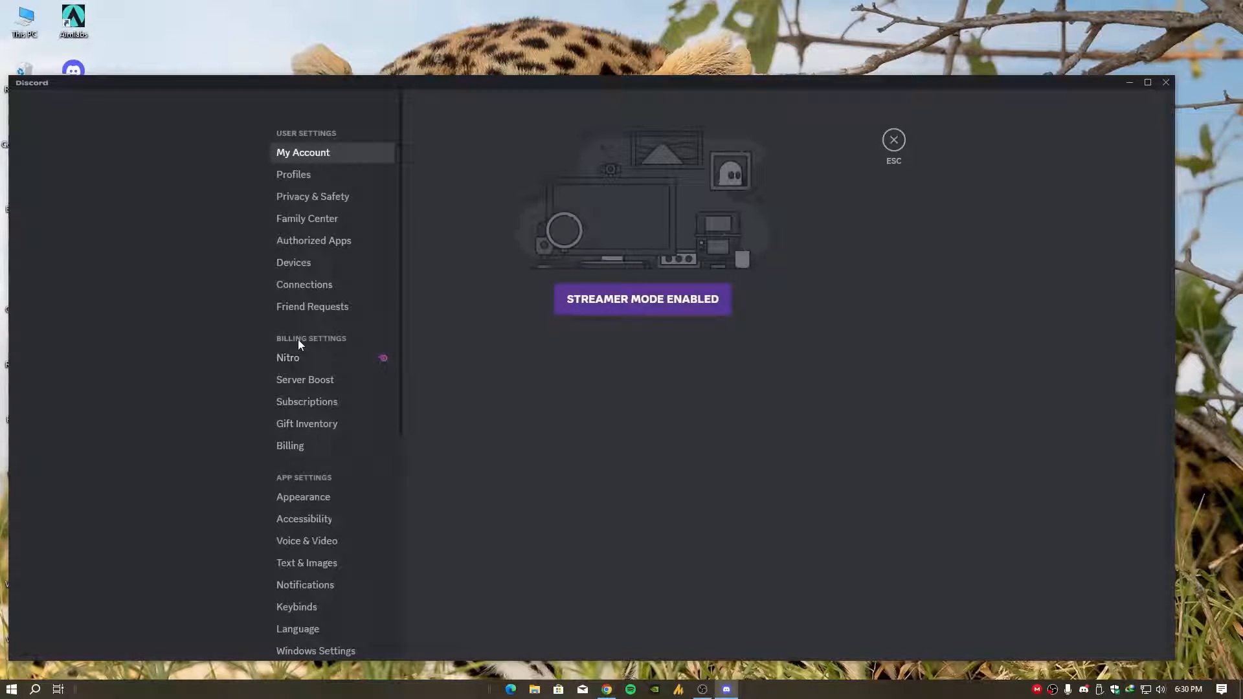
mouse_move(334, 551)
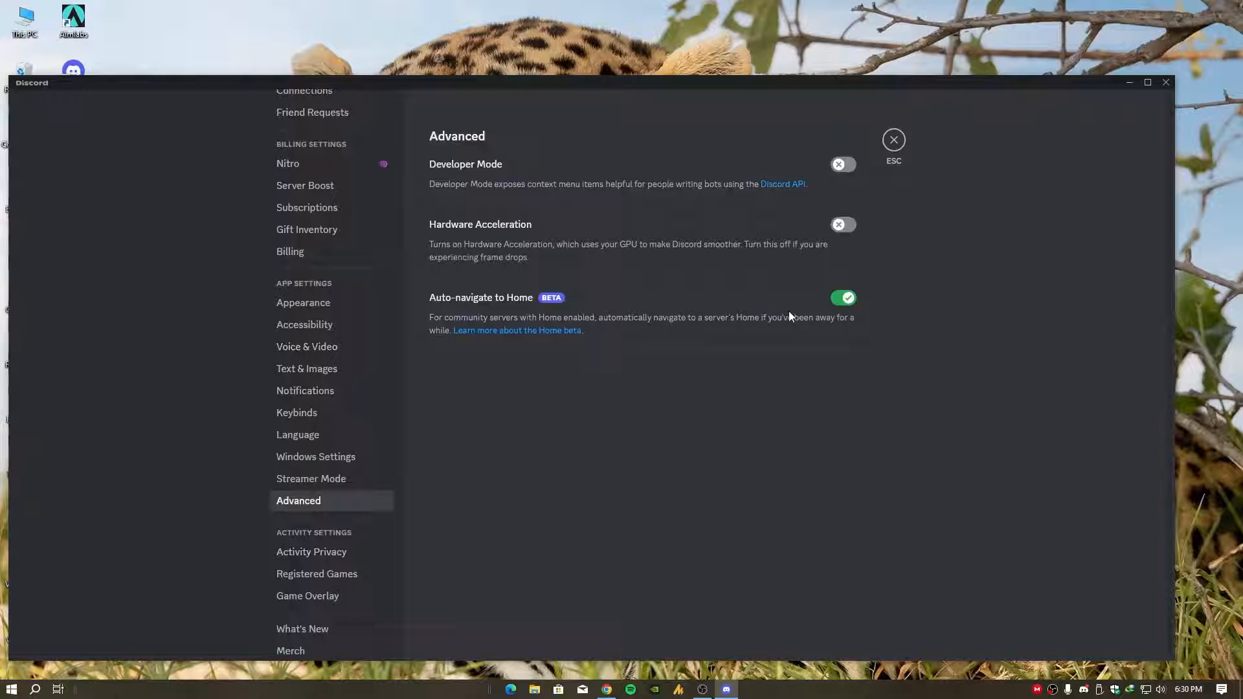
mouse_move(797, 233)
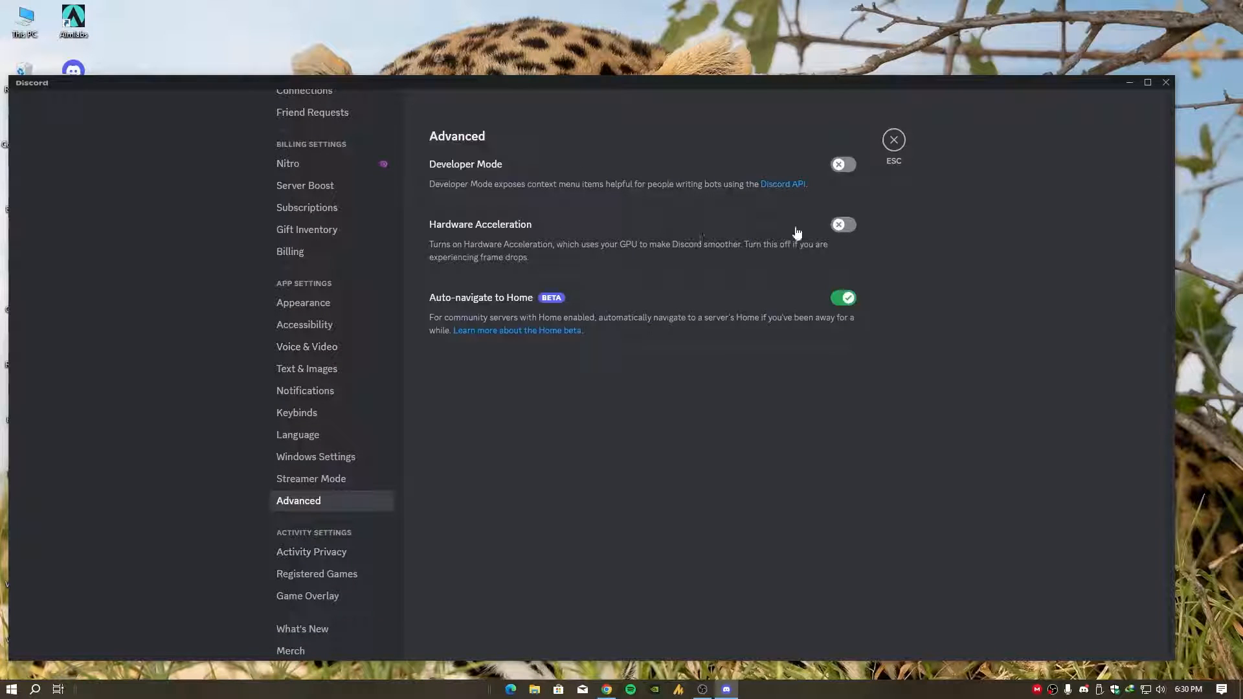